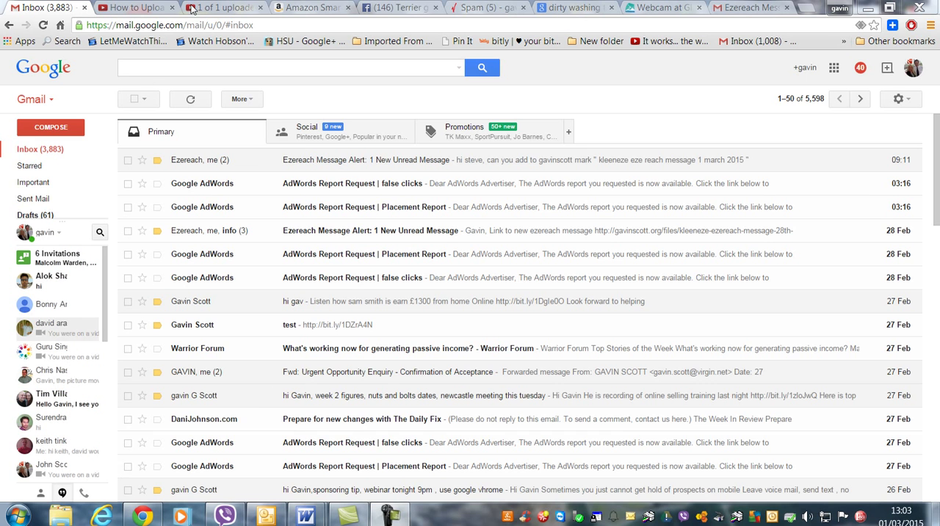
- Save the Ezereach alert's MP3 recording to the Desktop as 'i marc...' via Save link as
left_click(367, 160)
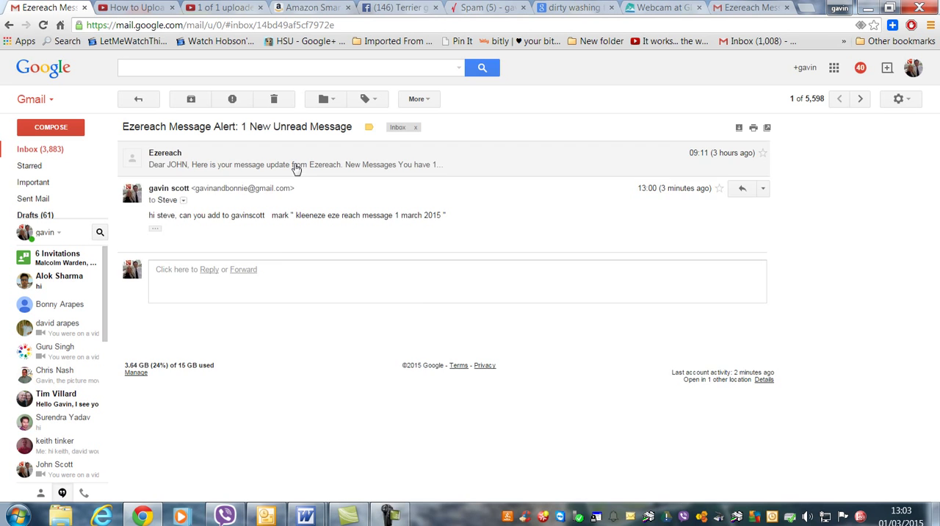
left_click(294, 158)
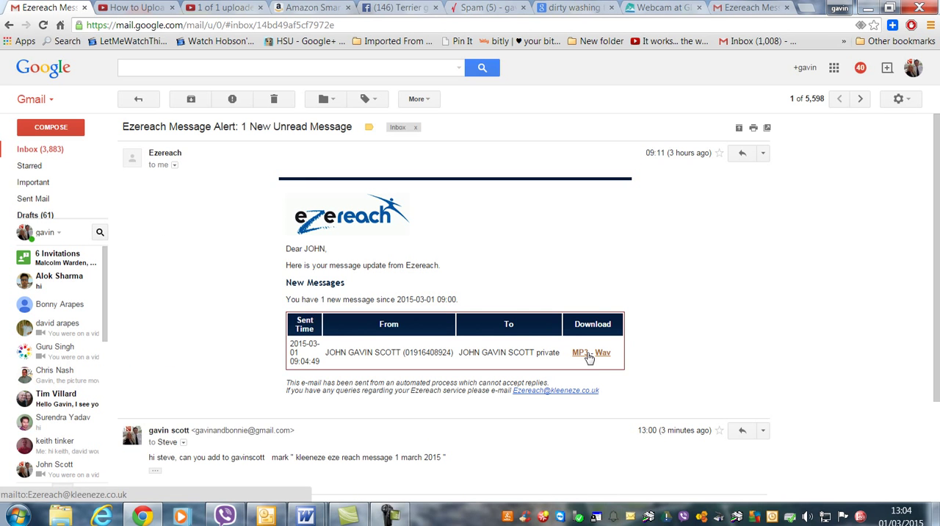
right_click(580, 353)
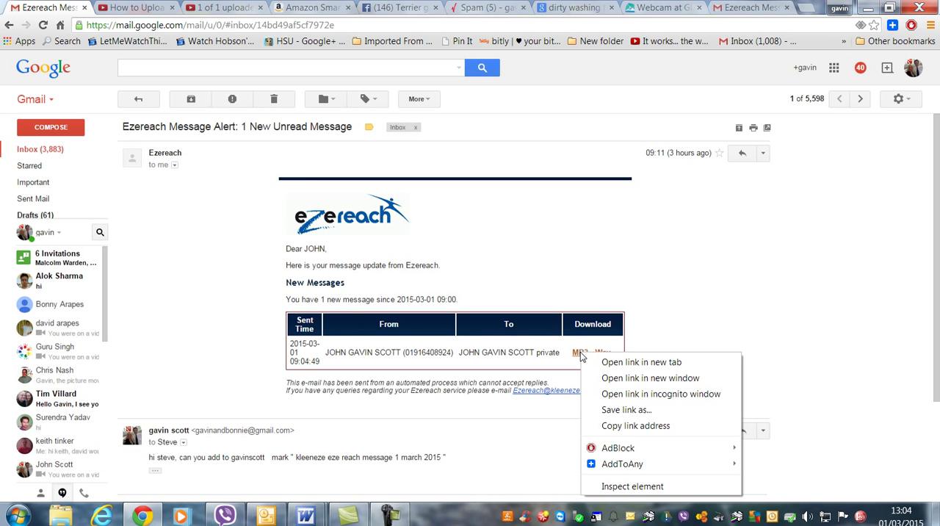
mouse_move(602, 346)
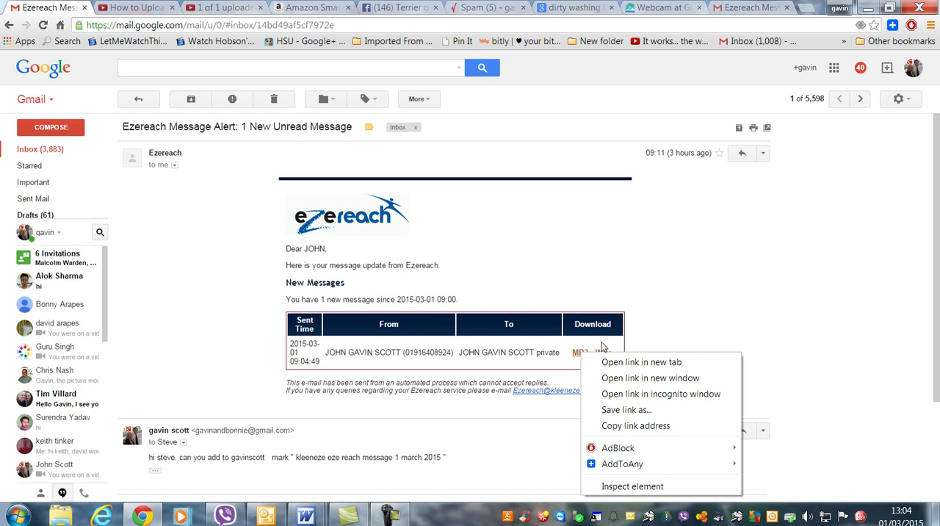
mouse_move(634, 426)
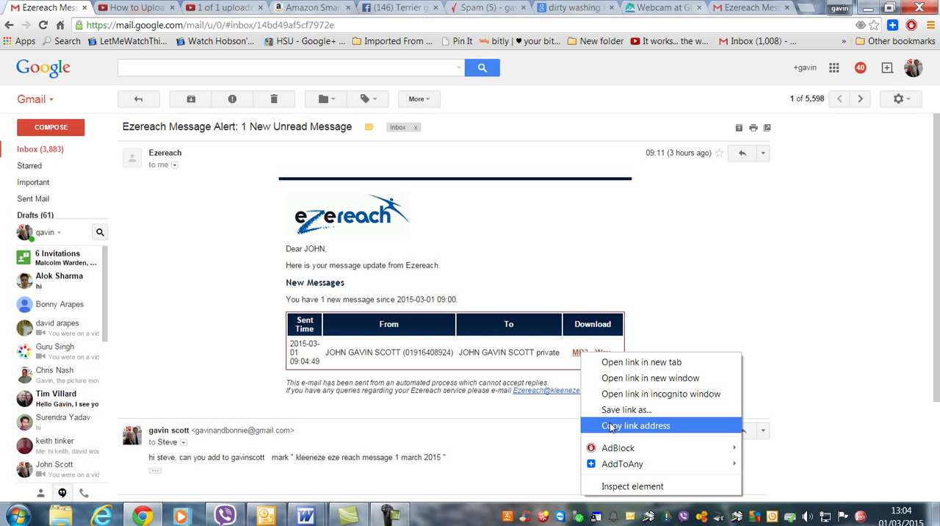
left_click(635, 426)
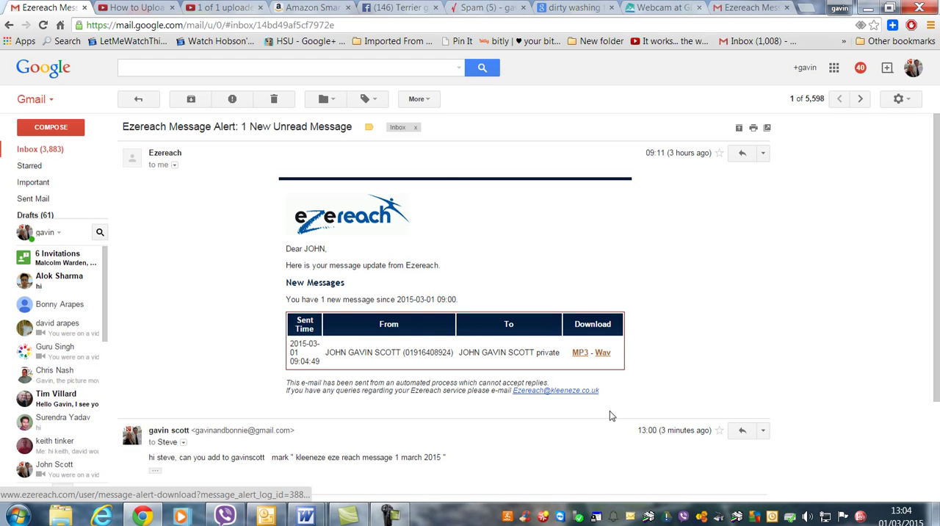
left_click(579, 351)
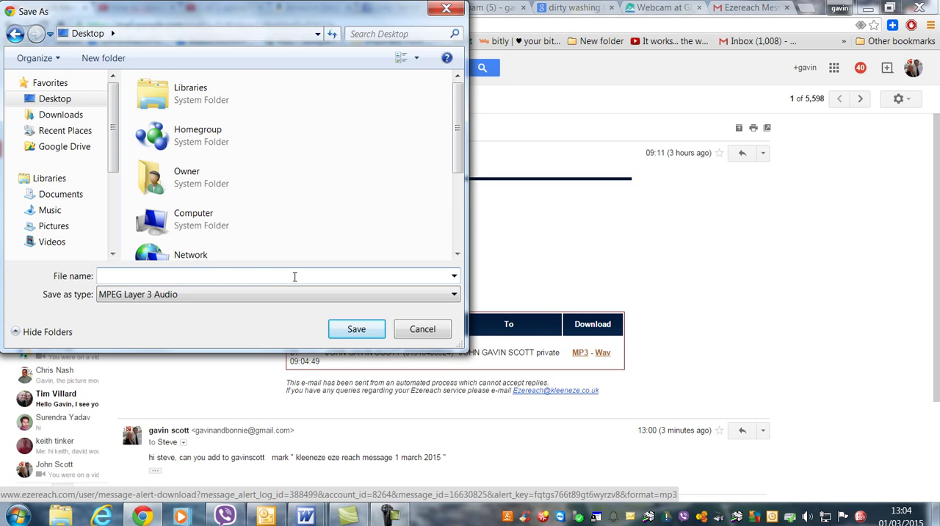
type("i marc")
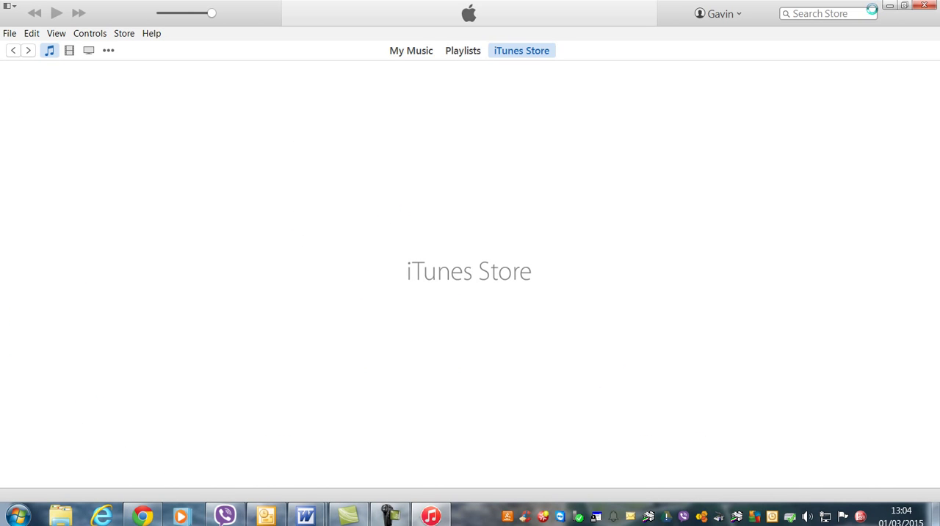
- Close iTunes so the desktop with the new MP3 icon is visible, then return to Gmail
left_click(521, 50)
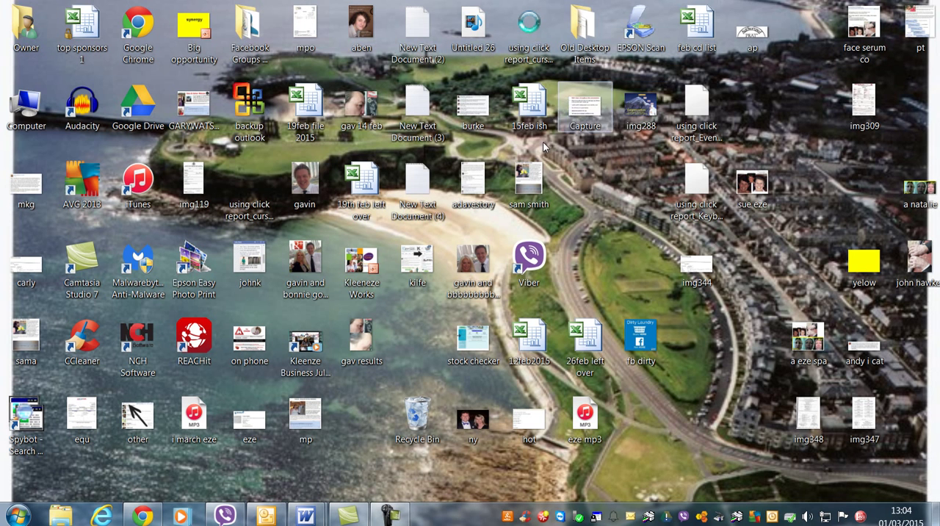
left_click(863, 105)
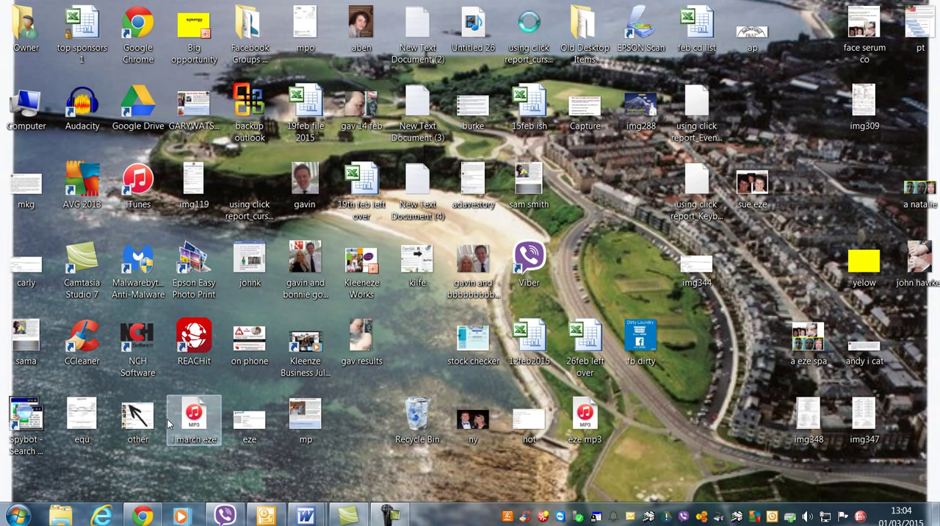
left_click_drag(194, 412, 723, 426)
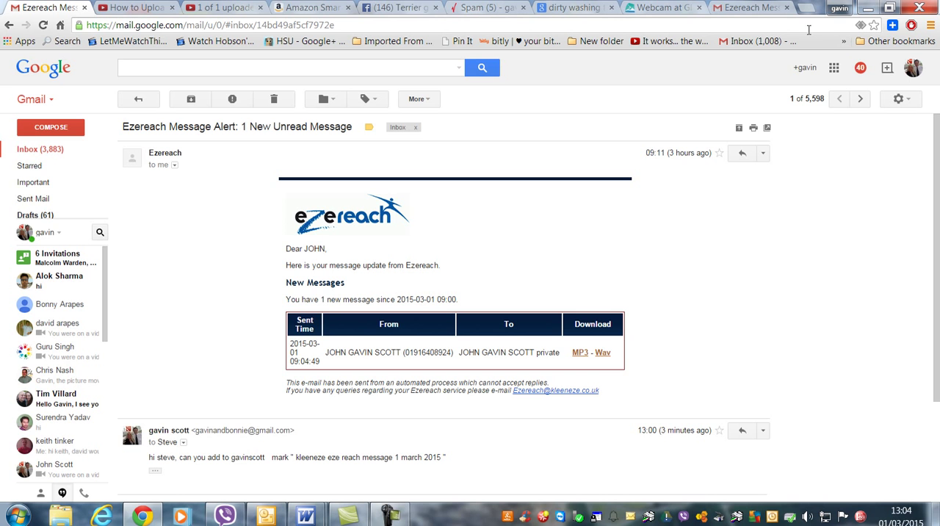
mouse_move(808, 9)
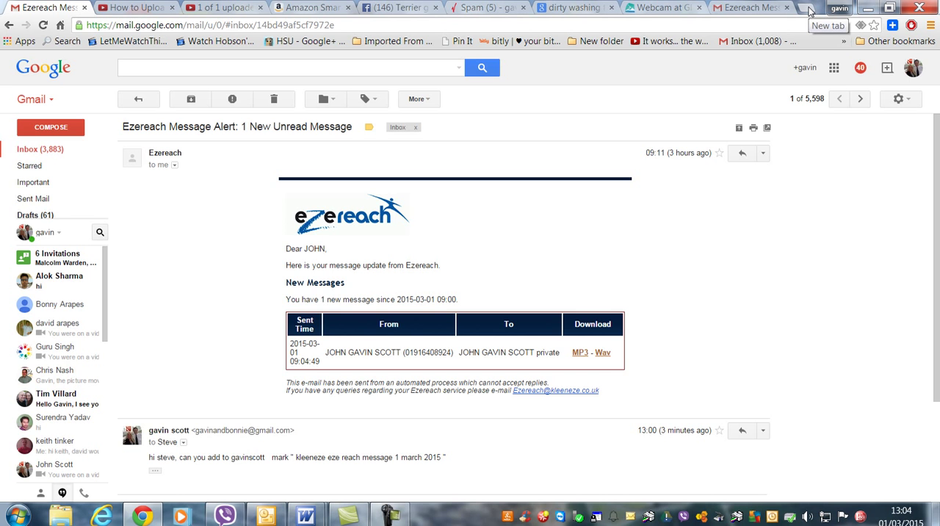
- Search for 'google drive' in a new tab and open the Google Drive result
left_click(811, 7)
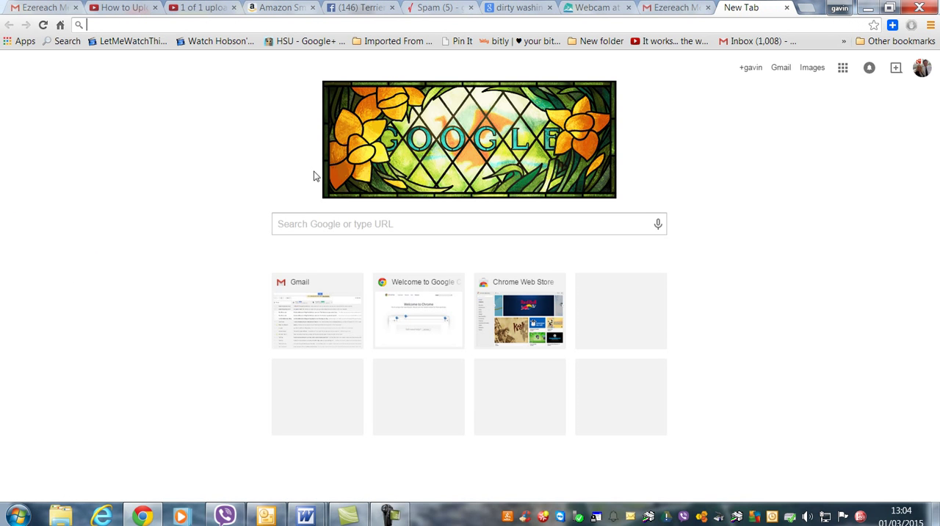
type("glenshee webcam")
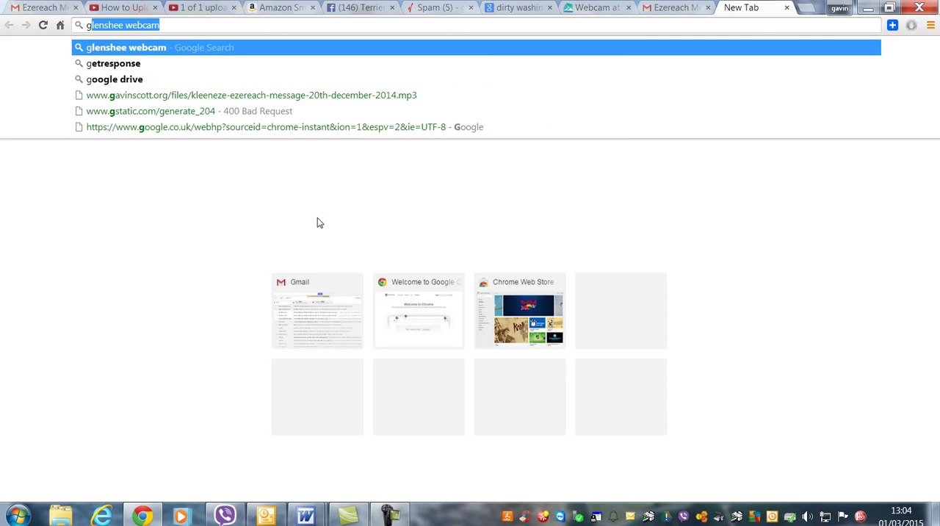
type("google drive")
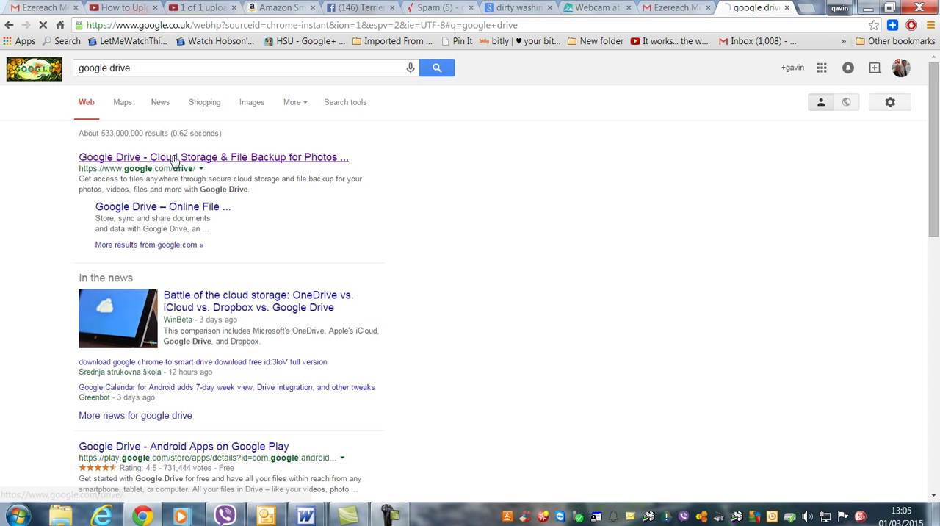
left_click(213, 157)
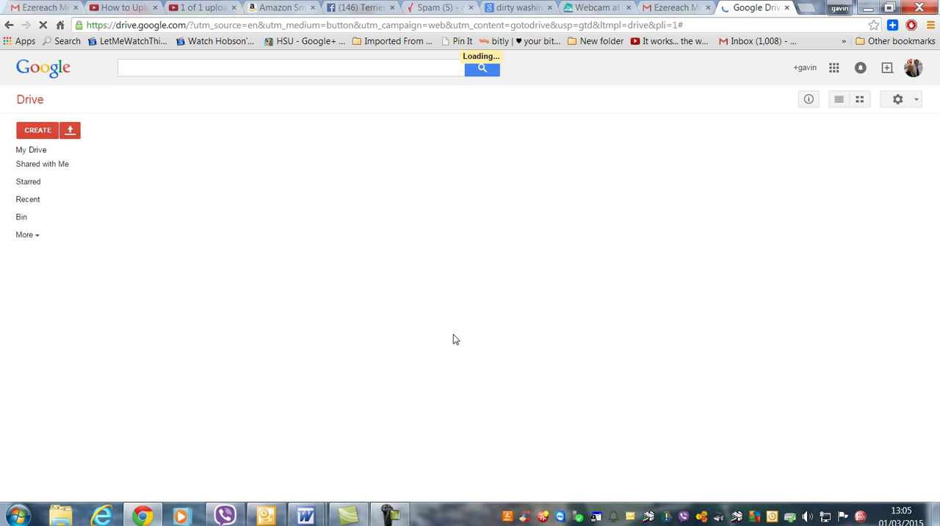
- Switch from Shared with me over to the new Drive showing My Drive
left_click(41, 165)
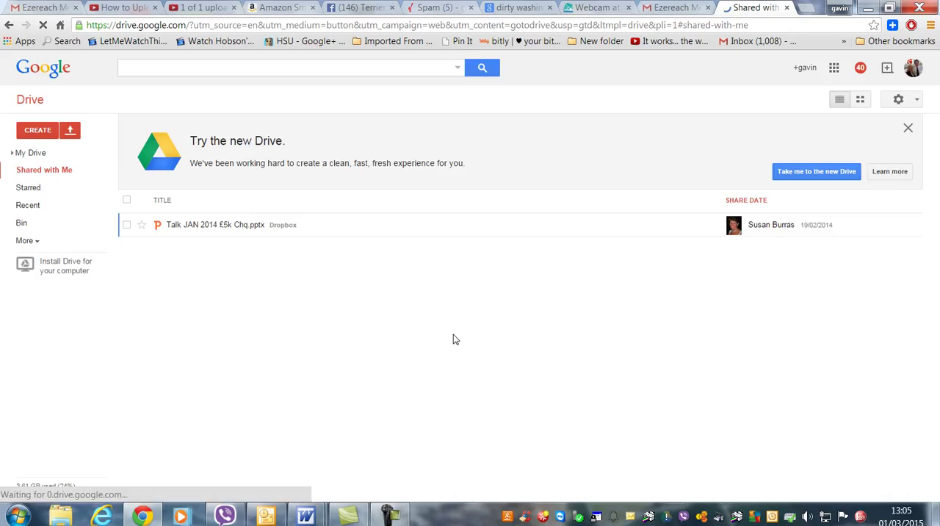
mouse_move(630, 244)
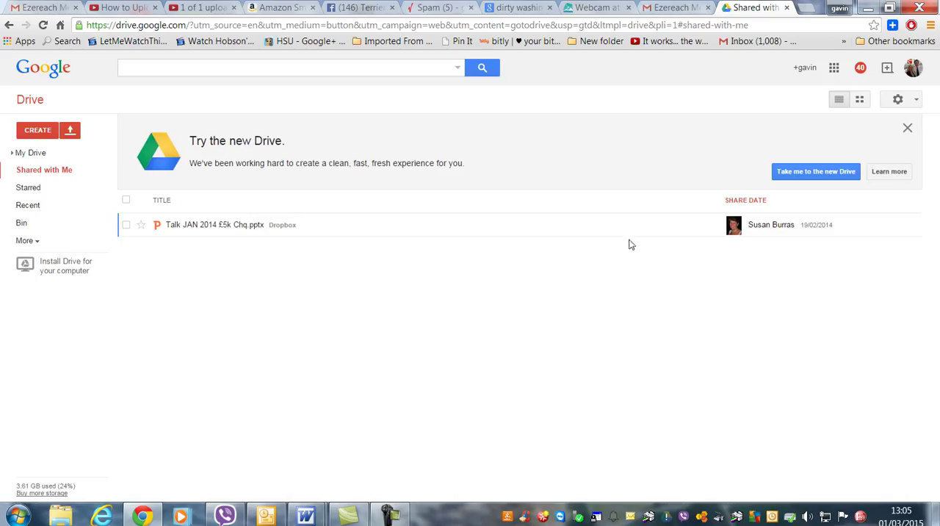
mouse_move(794, 179)
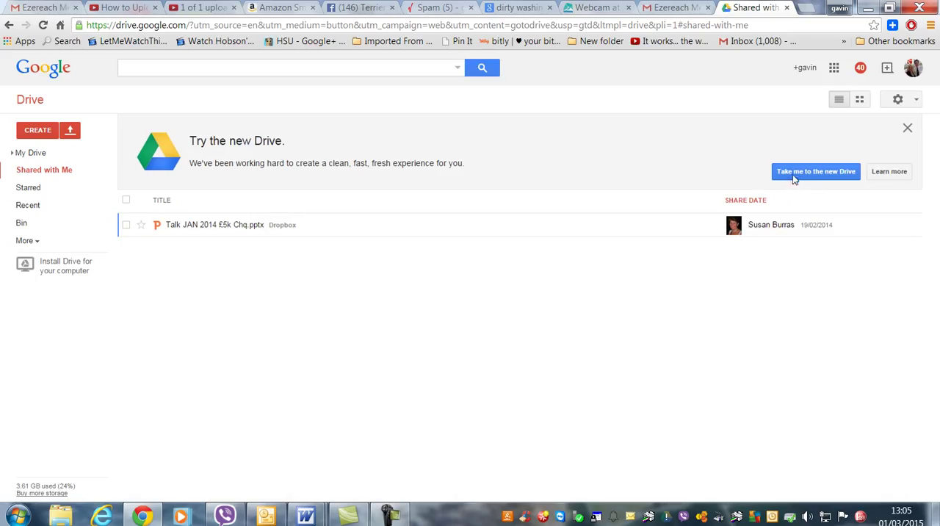
left_click(817, 171)
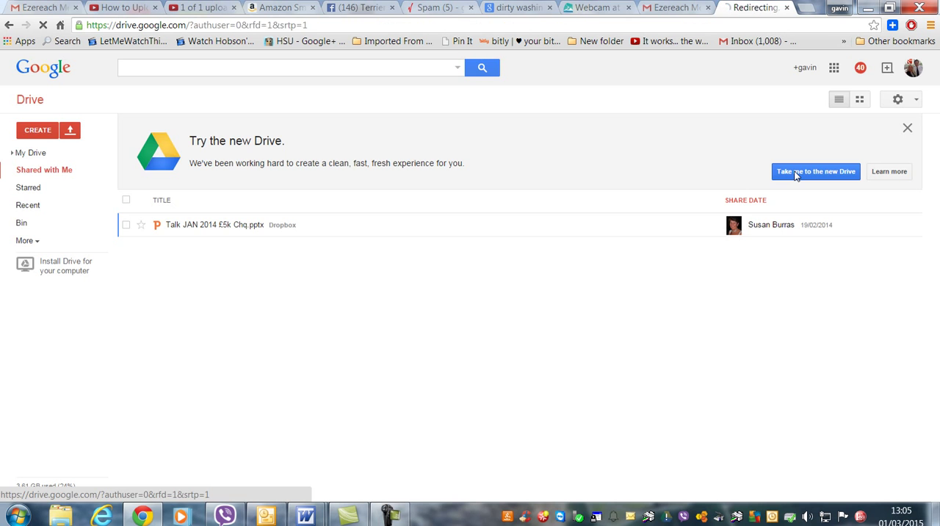
left_click(815, 171)
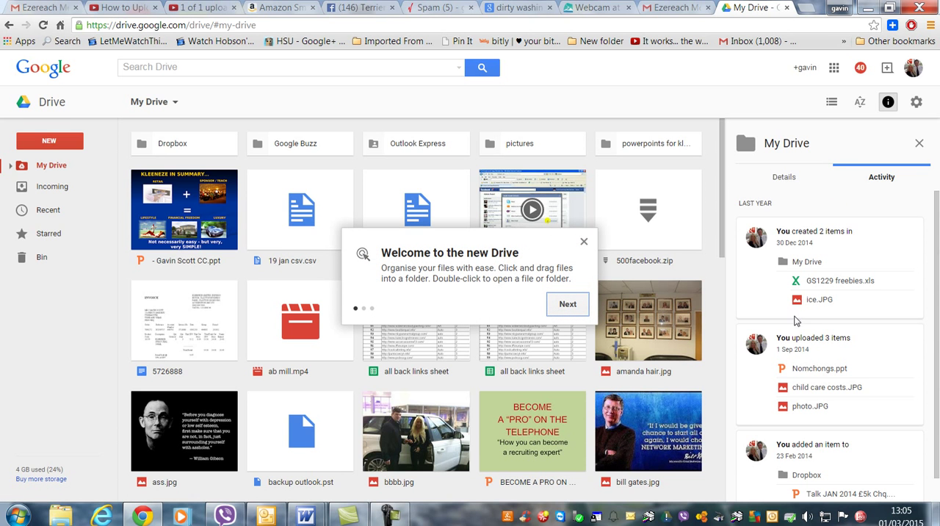
mouse_move(51, 165)
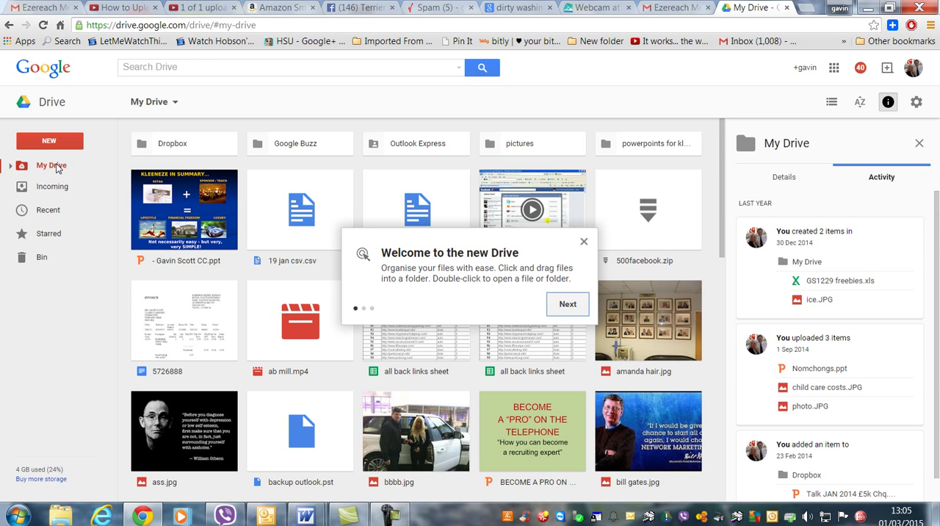
- Upload 'i march eze.mp3' from the Desktop into My Drive via New > File upload
left_click(50, 141)
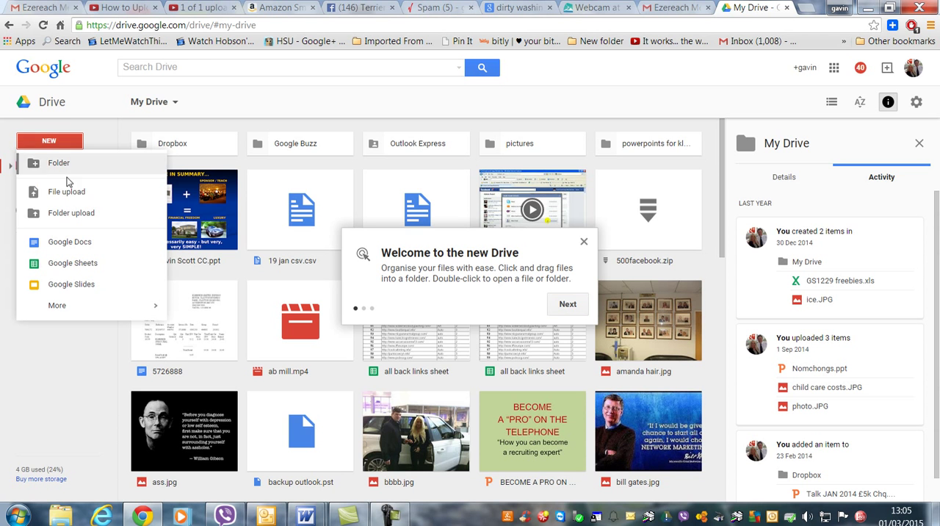
left_click(66, 191)
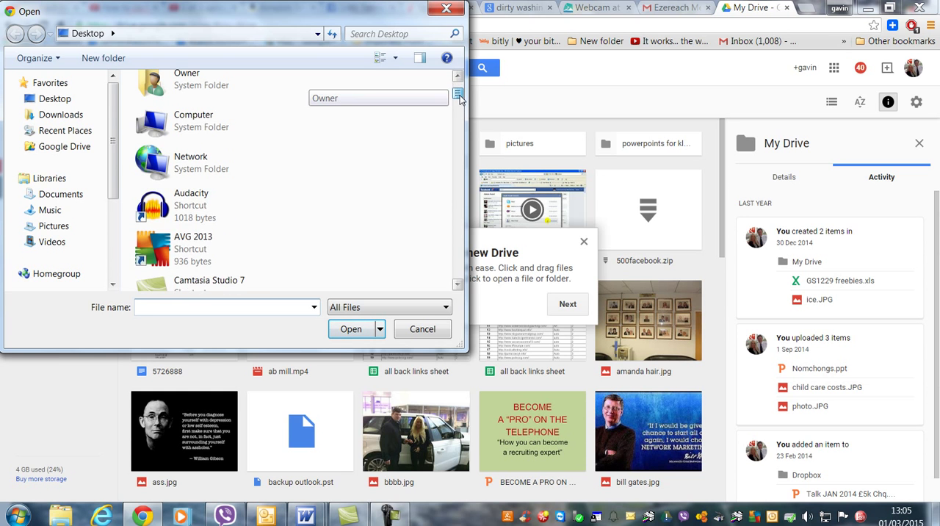
scroll("down", 3)
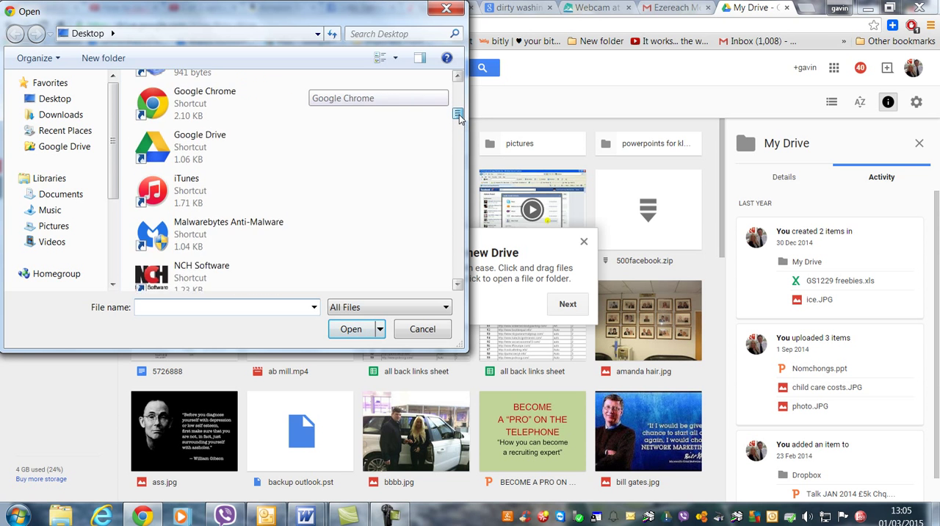
scroll("down", 3)
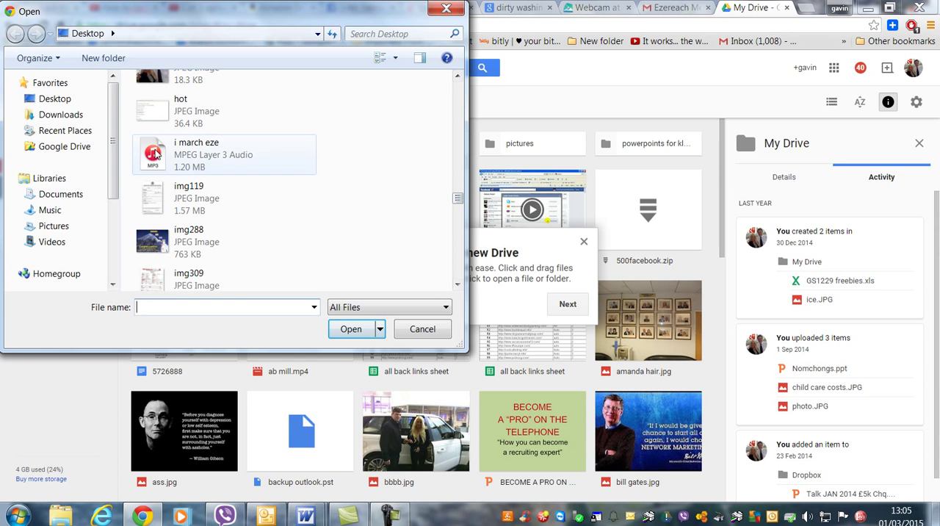
left_click(223, 154)
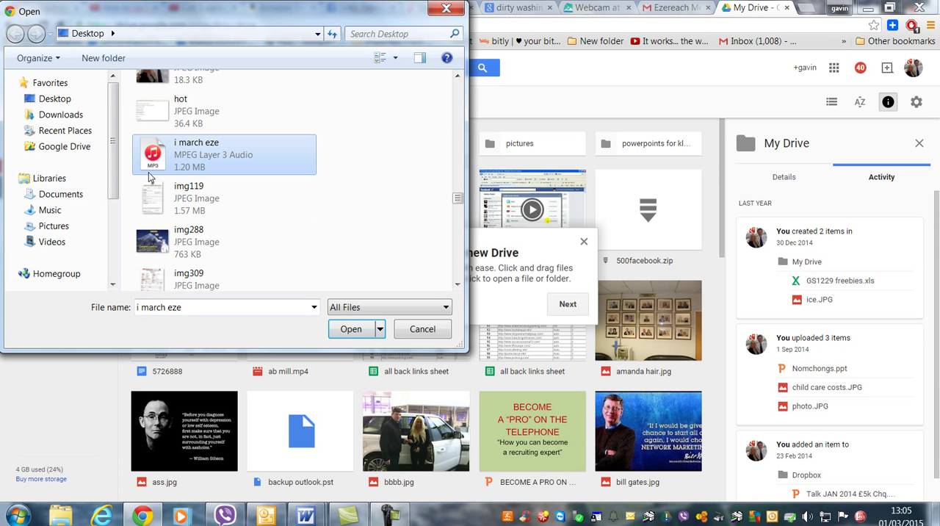
left_click(349, 329)
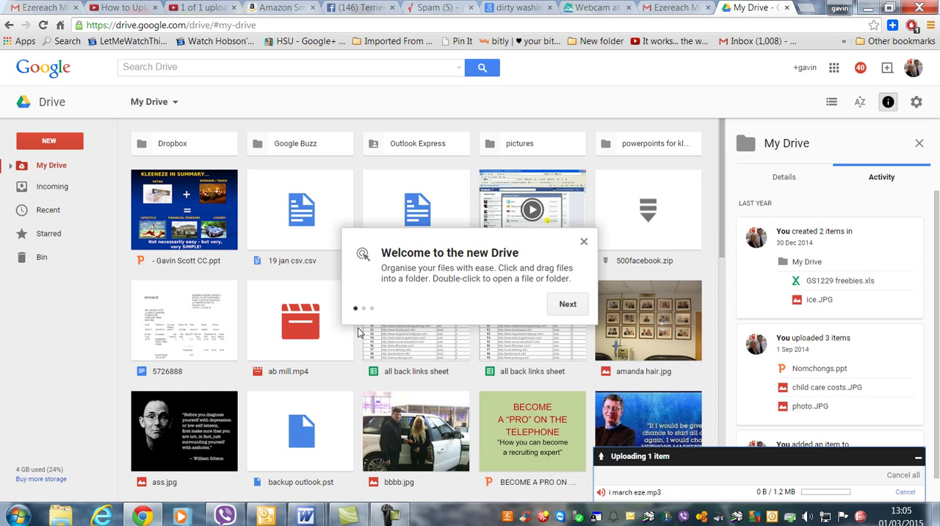
mouse_move(567, 304)
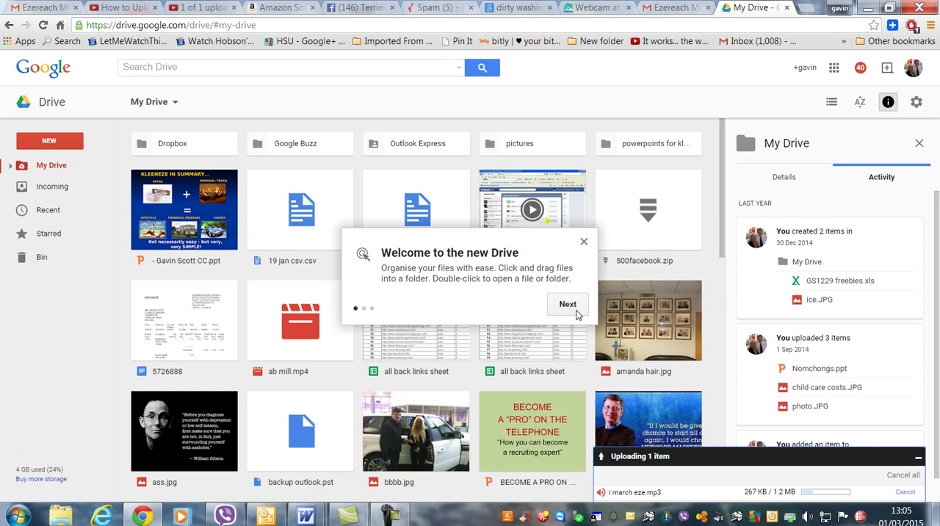
- Advance through and dismiss the Google Drive welcome tour
left_click(567, 304)
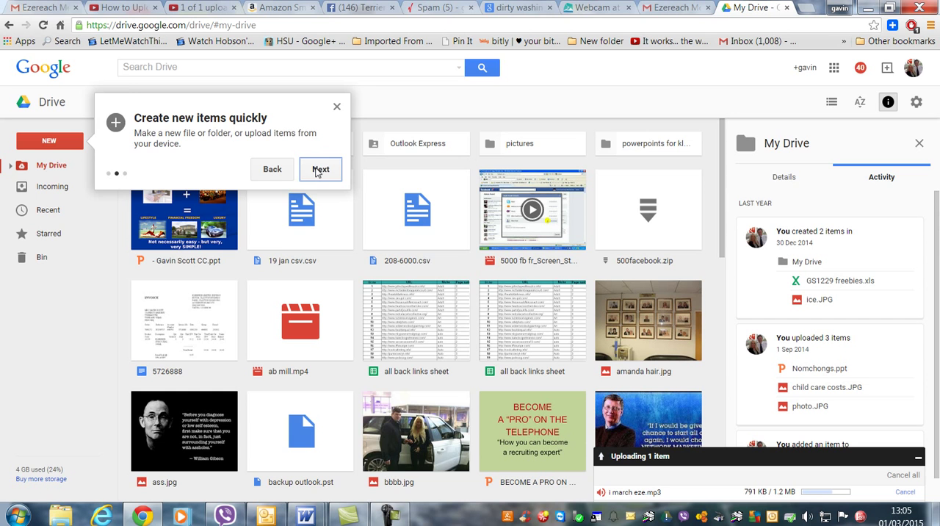
left_click(321, 169)
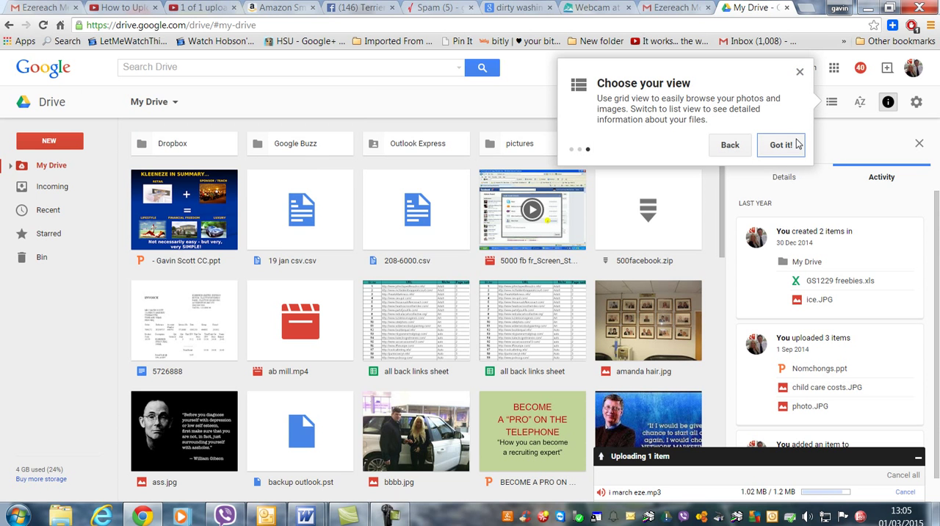
left_click(782, 144)
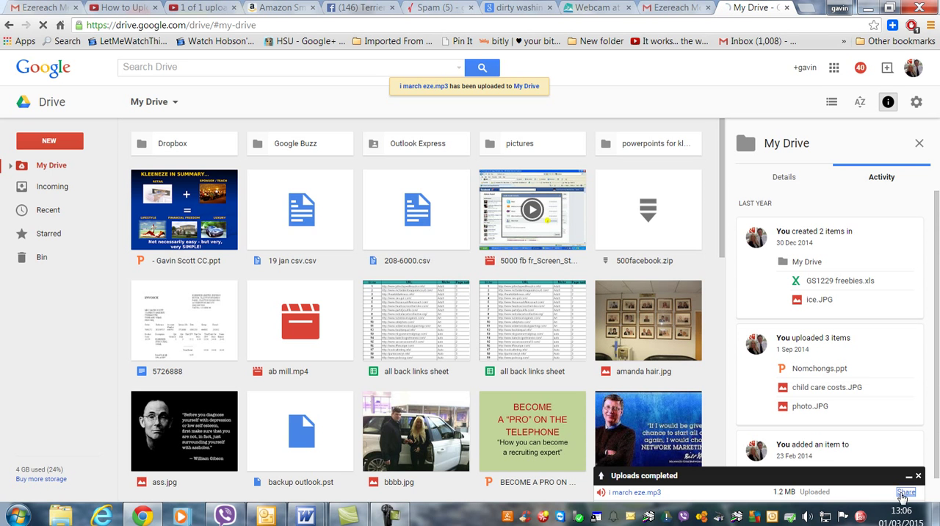
- Open the sharing dialog for the uploaded MP3 to get its shareable link
left_click(908, 491)
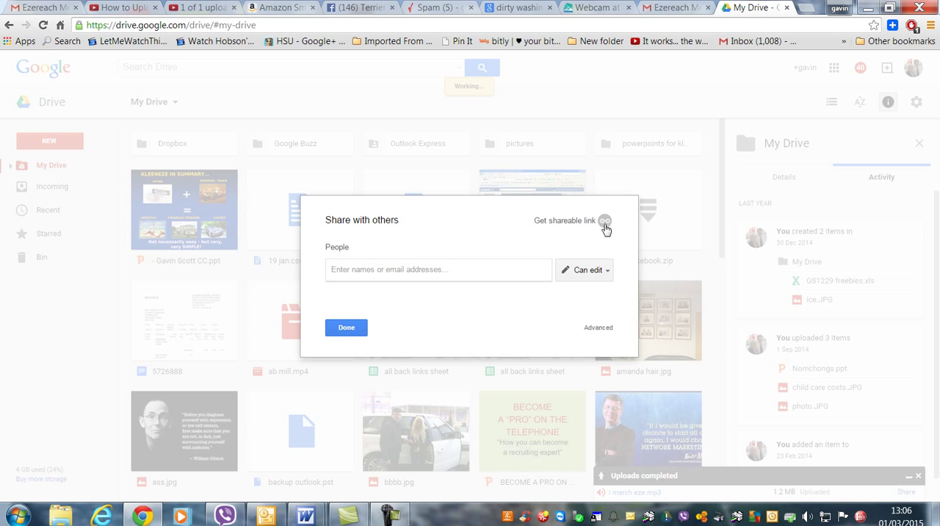
mouse_move(604, 220)
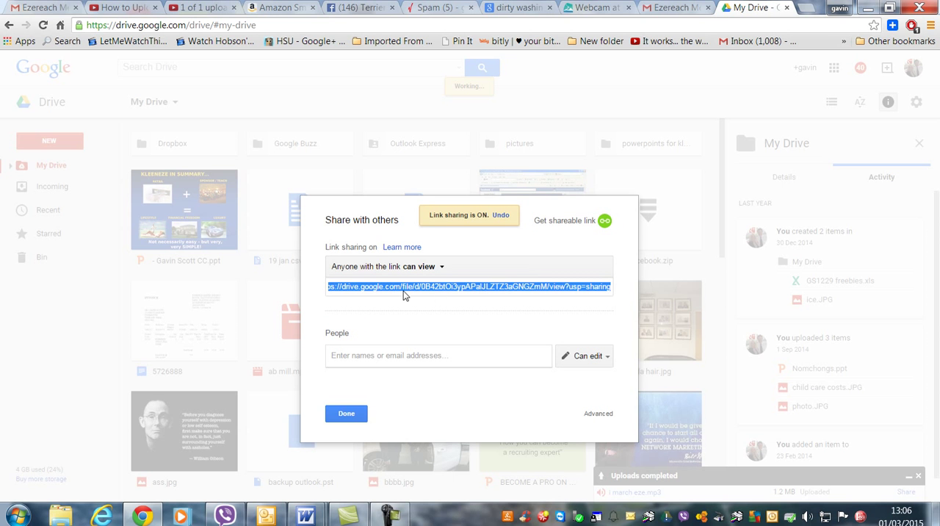
mouse_move(358, 294)
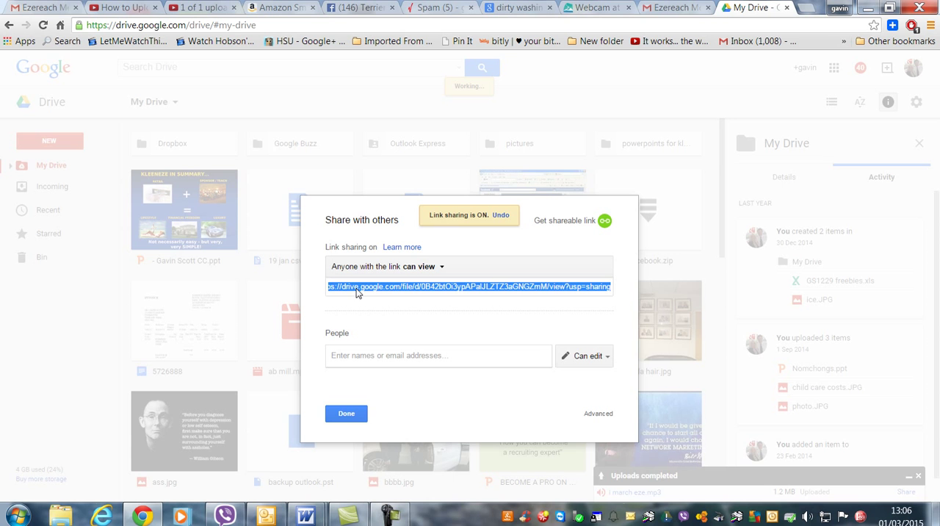
mouse_move(391, 288)
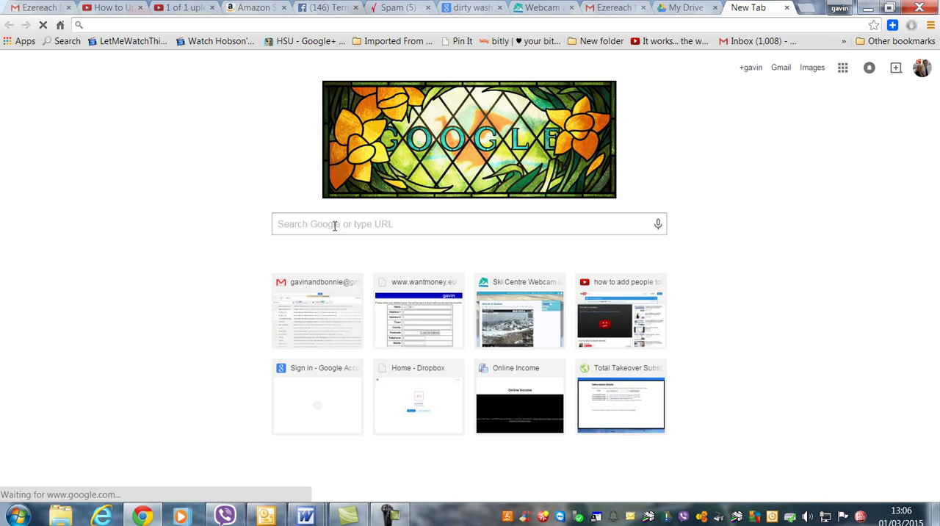
- Open bitly.com from a Google search and paste the Drive link to create a bitlink
type("bityl")
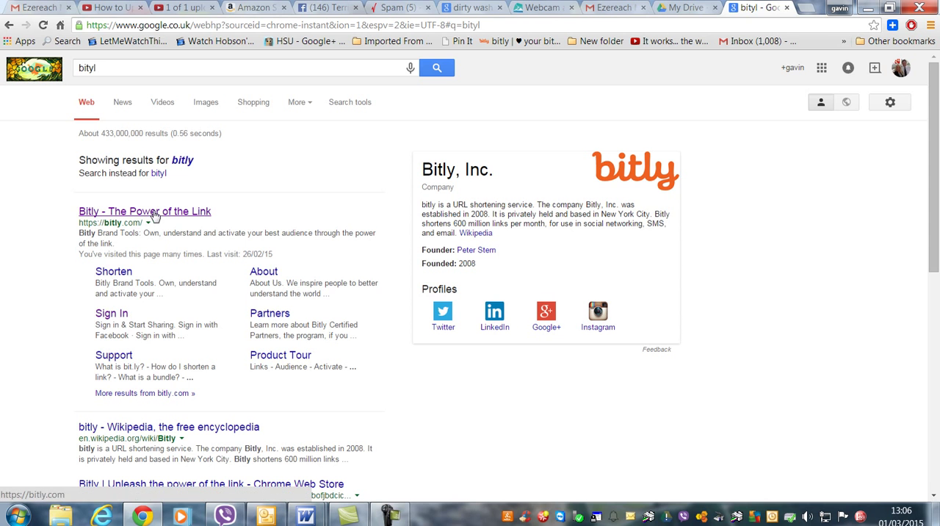
left_click(144, 211)
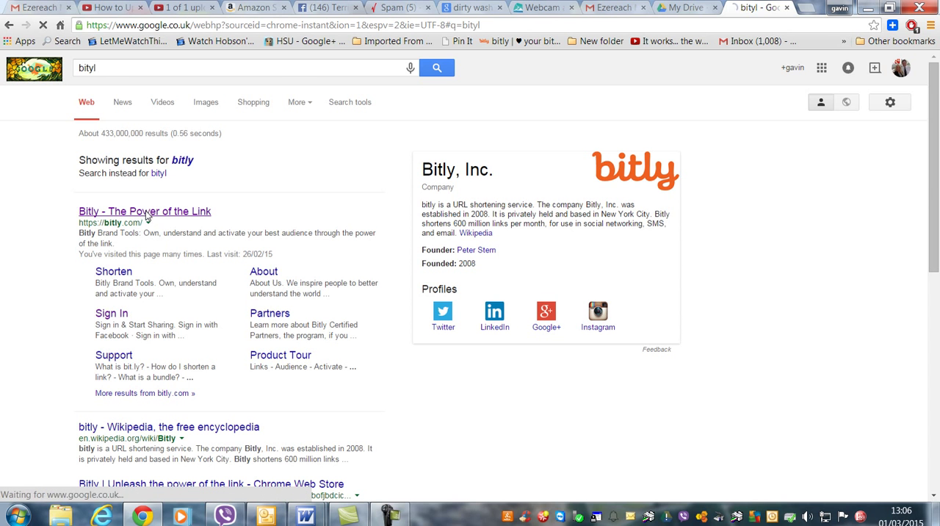
left_click(144, 212)
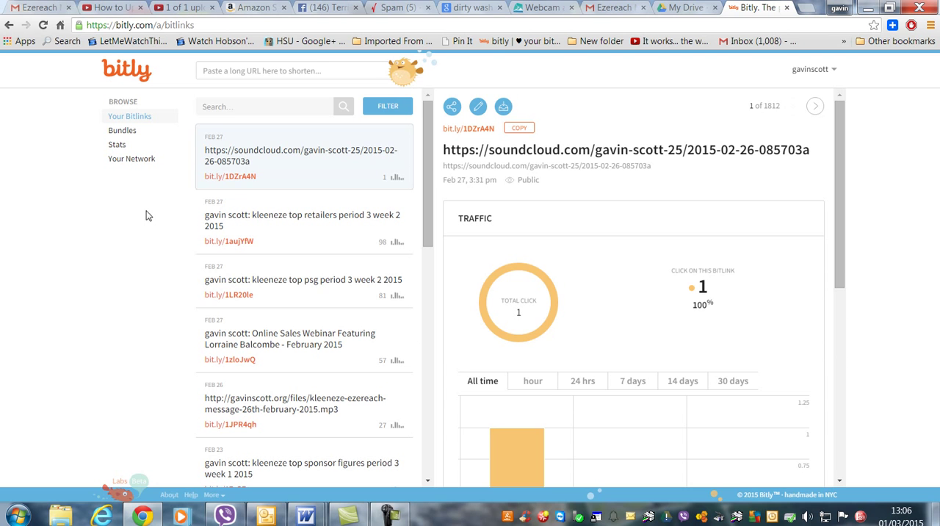
left_click(294, 71)
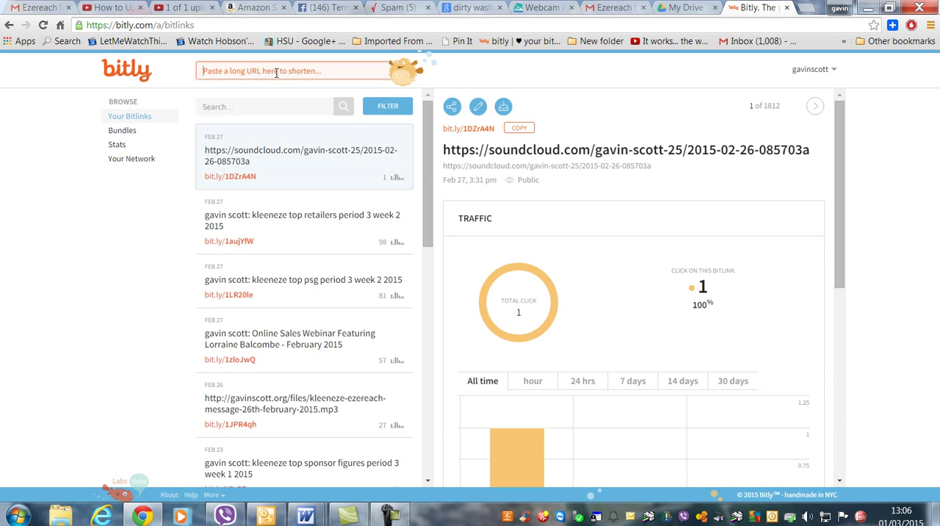
right_click(293, 70)
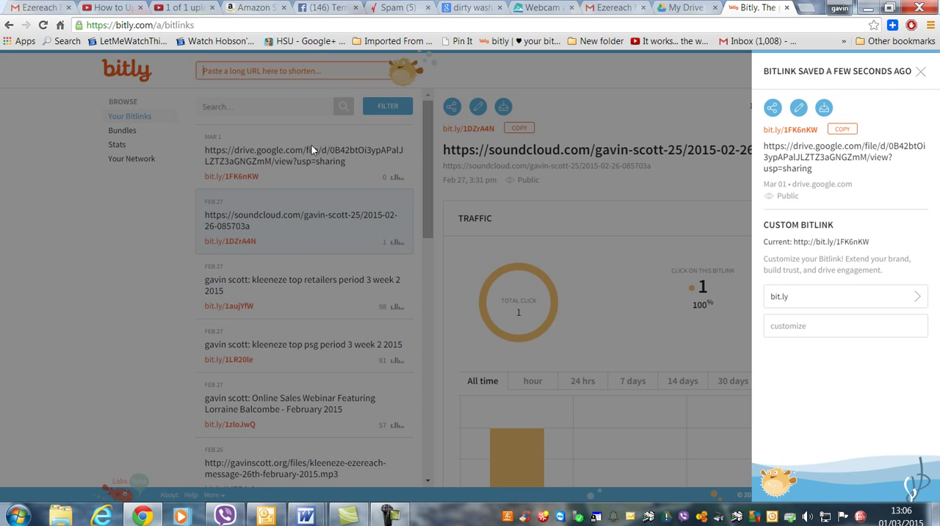
mouse_move(820, 55)
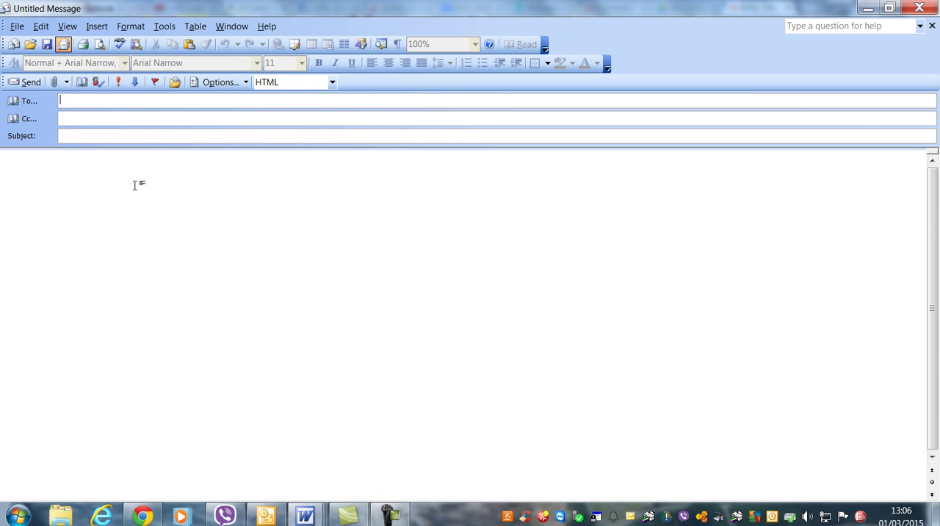
- Paste the shortened bit.ly link into the body of the new Outlook message
right_click(135, 185)
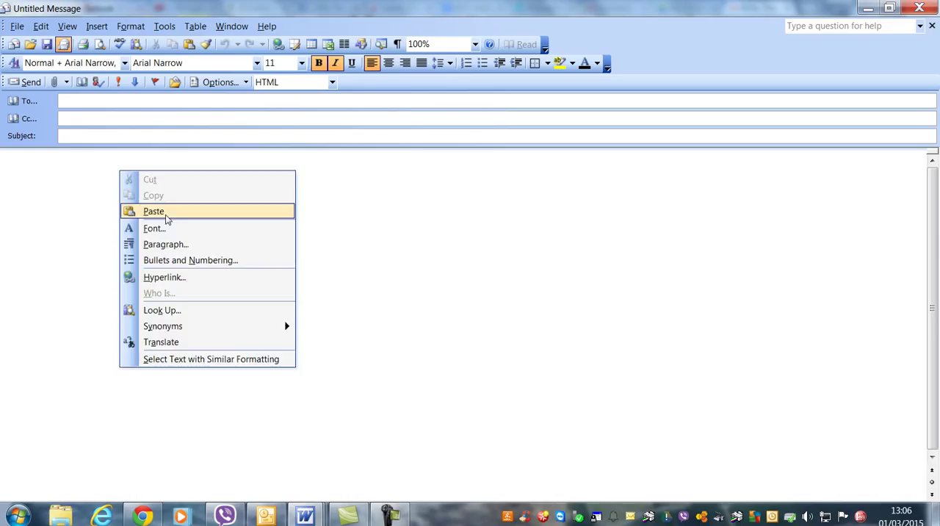
left_click(153, 211)
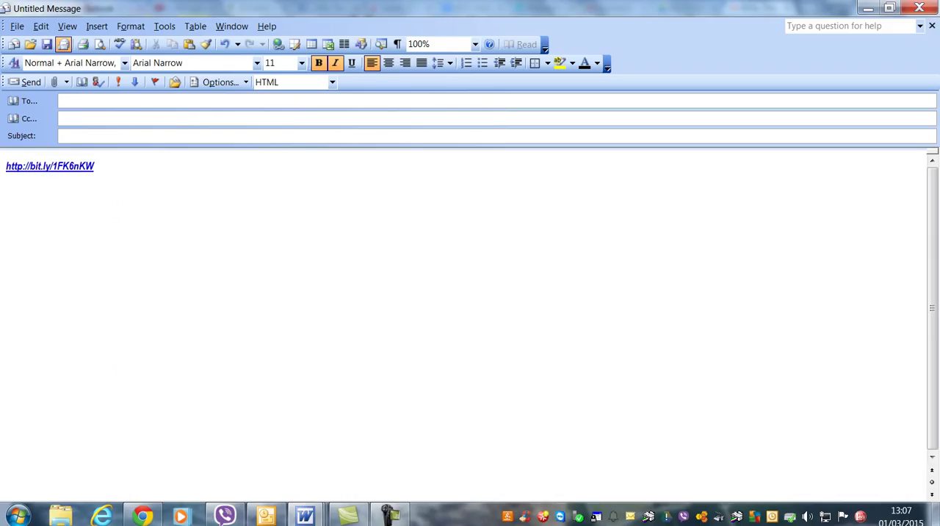